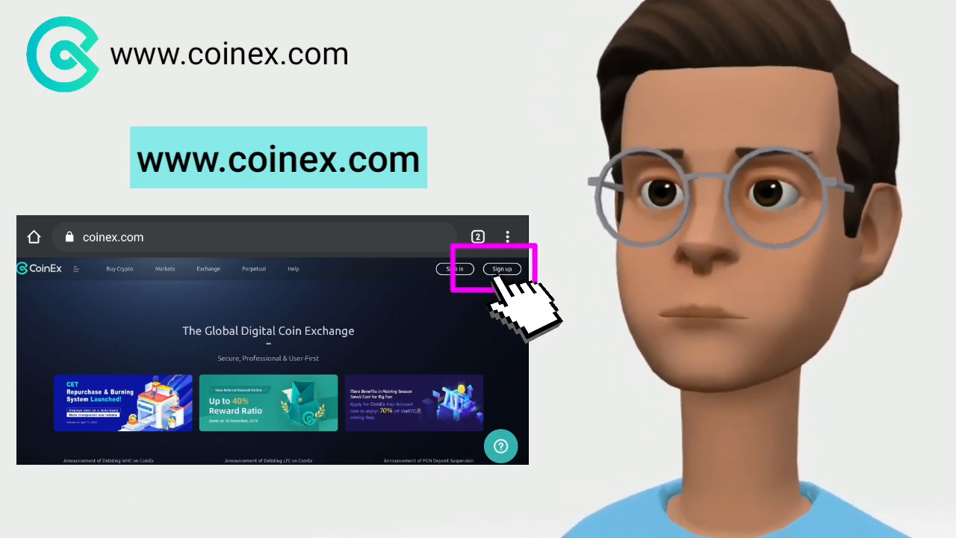
Open the CoinEx Sign Up form with email, verification code, password and invite code fields
click(502, 269)
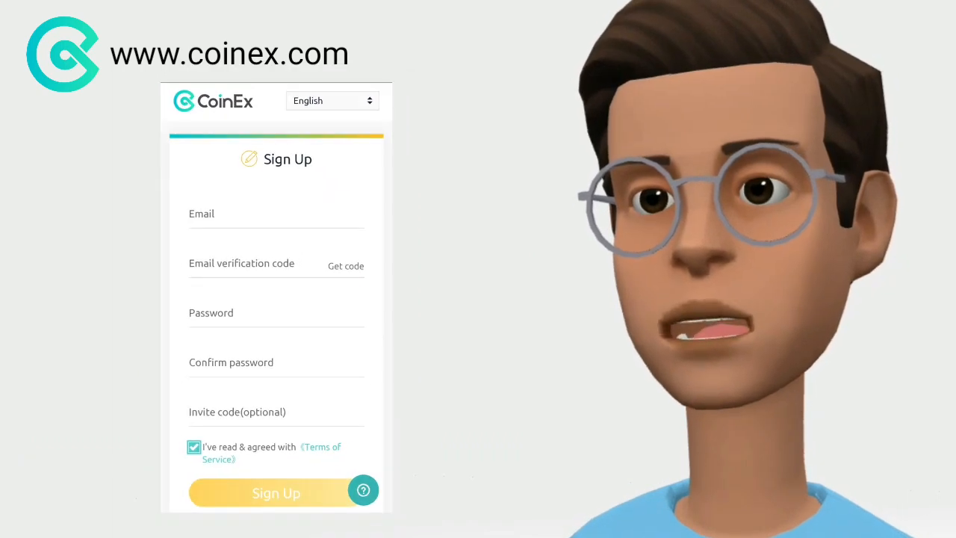
click(345, 266)
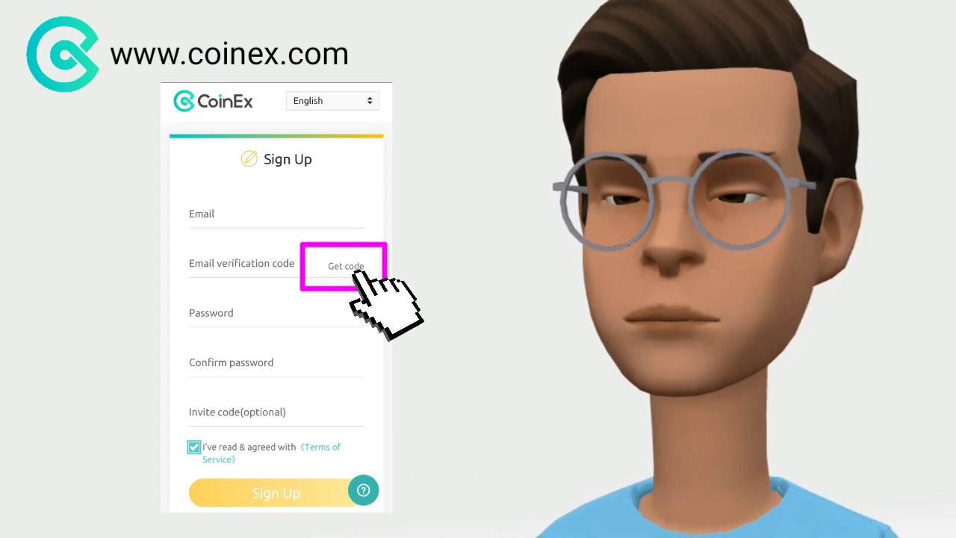
click(345, 266)
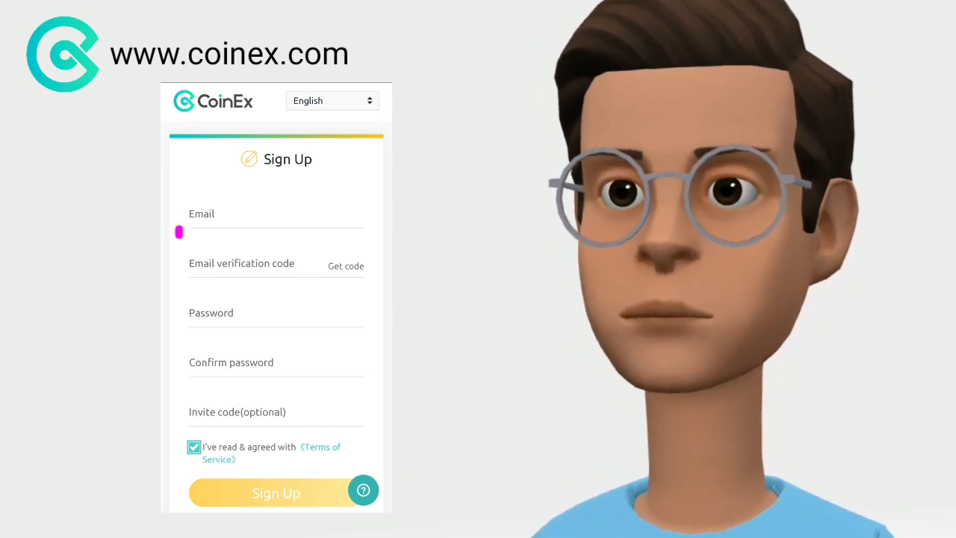
click(242, 263)
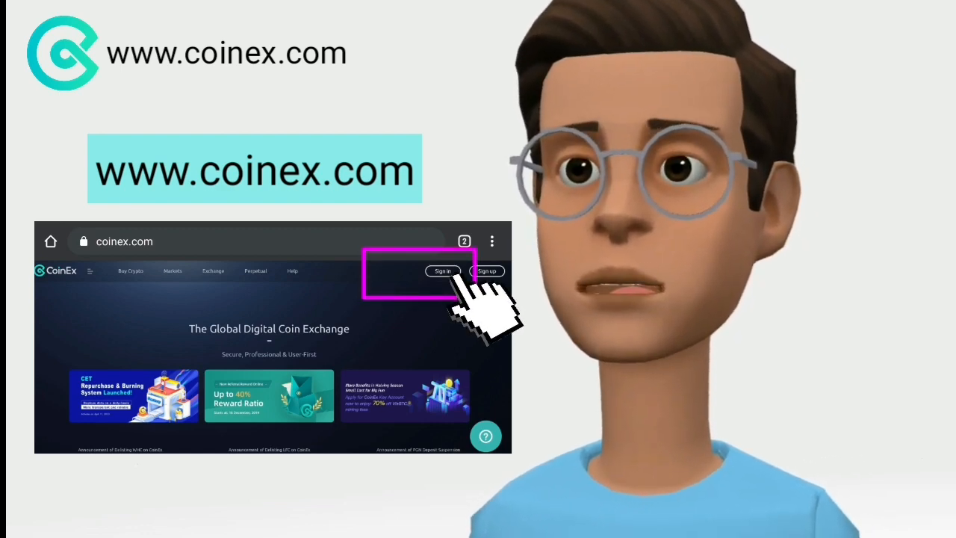
Open the CoinEx Sign In page asking for mobile/email and password
click(442, 271)
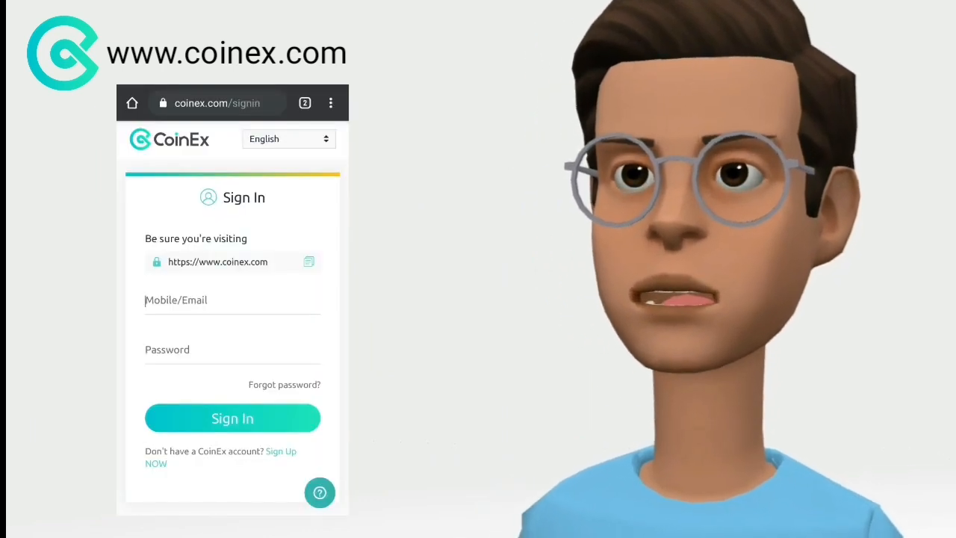